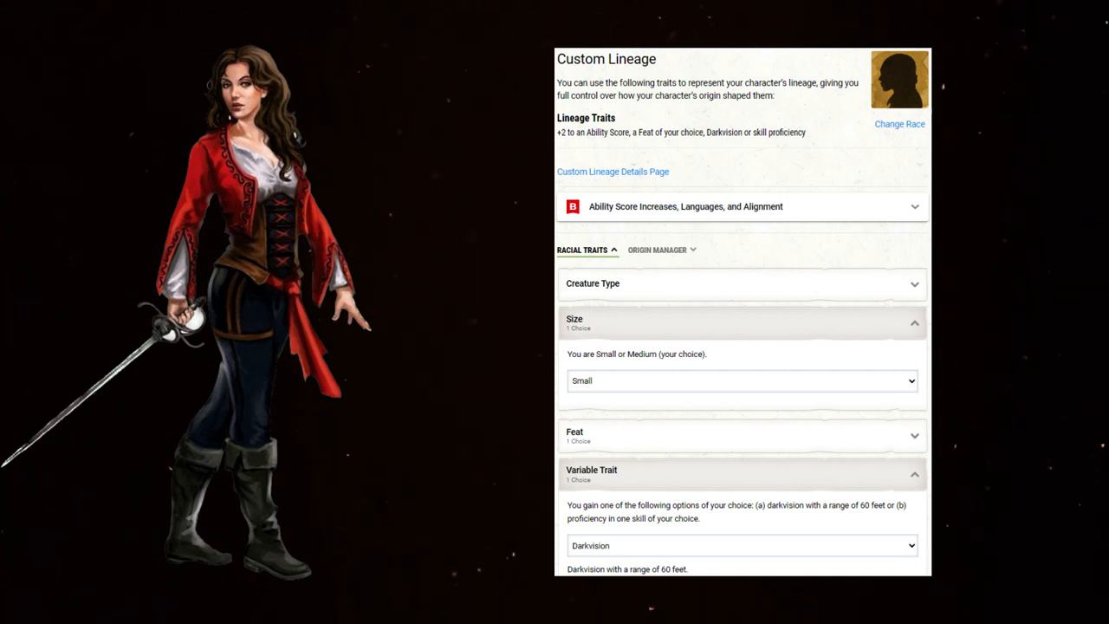
scroll("down", 3)
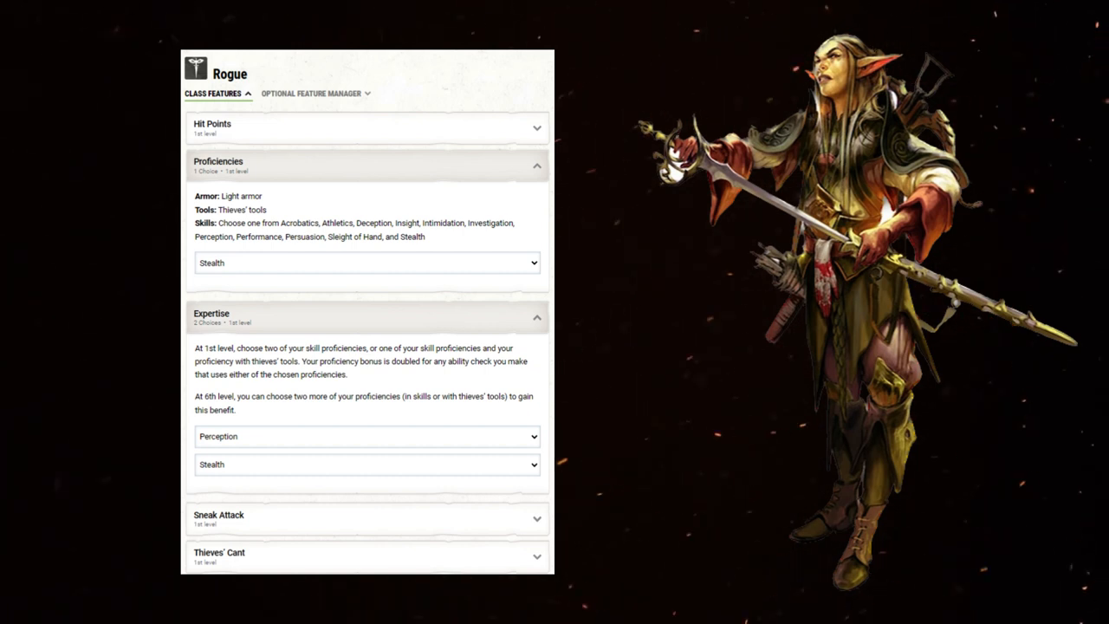
scroll("down", 3)
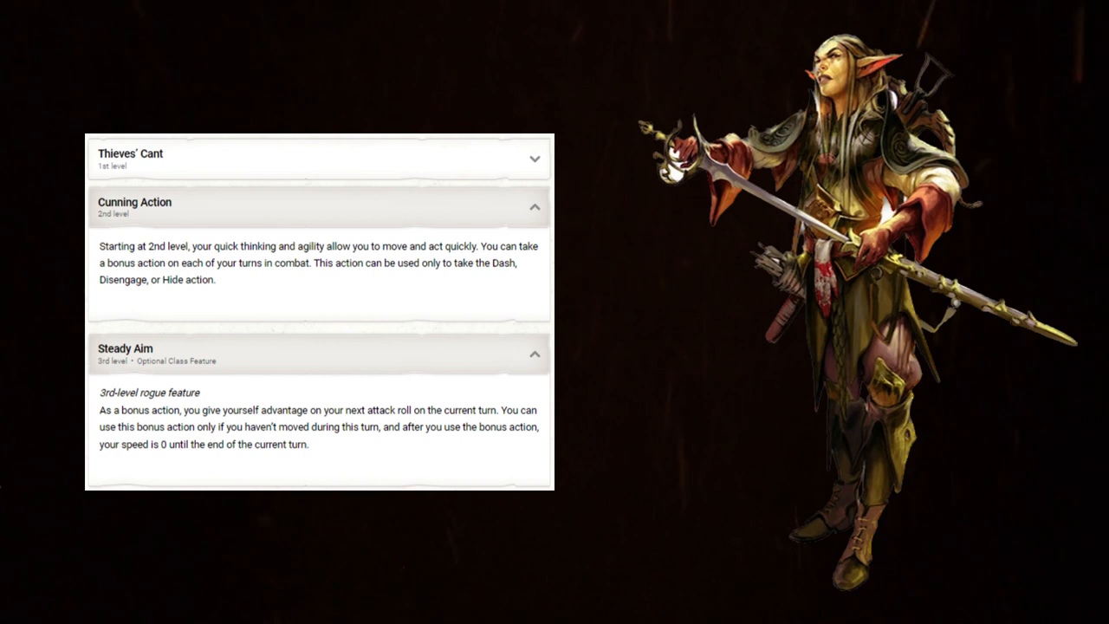
scroll("down", 3)
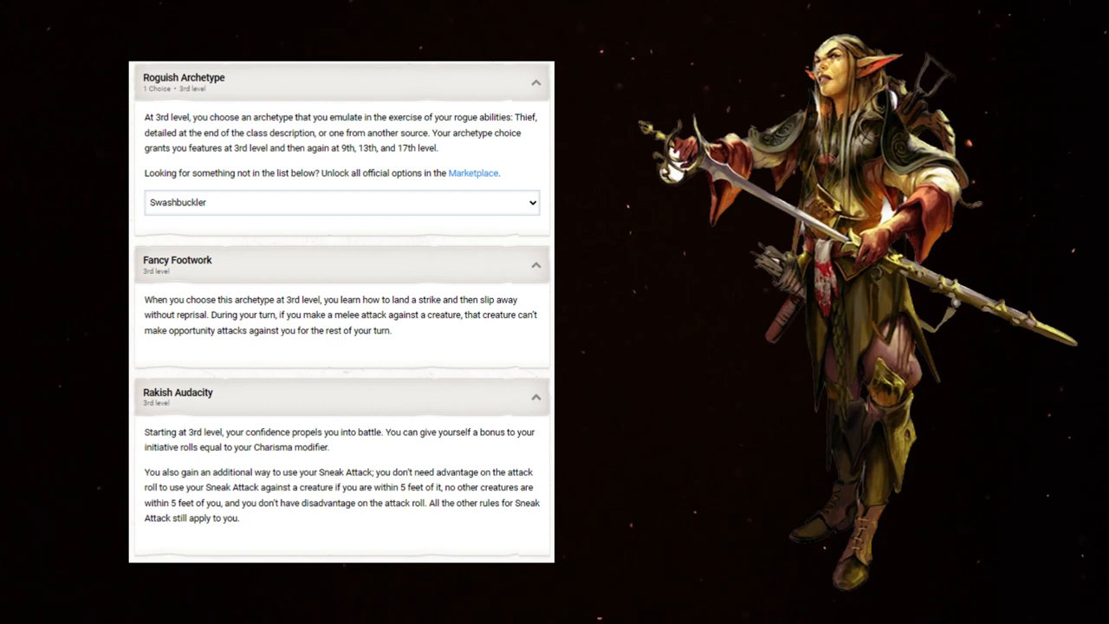
scroll("down", 3)
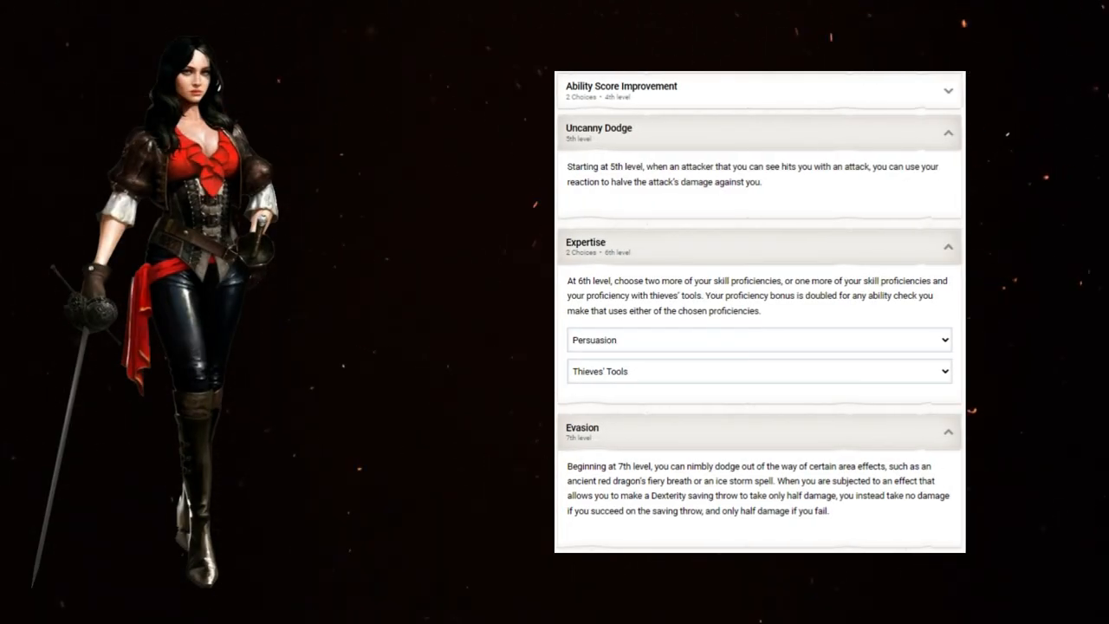
scroll("down", 3)
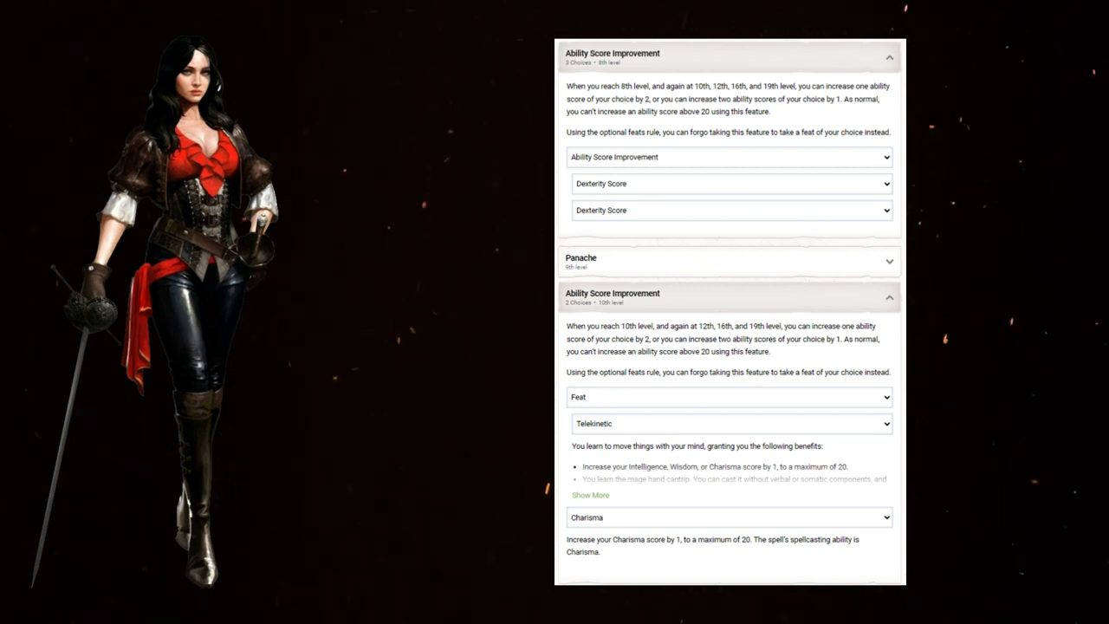
scroll("down", 3)
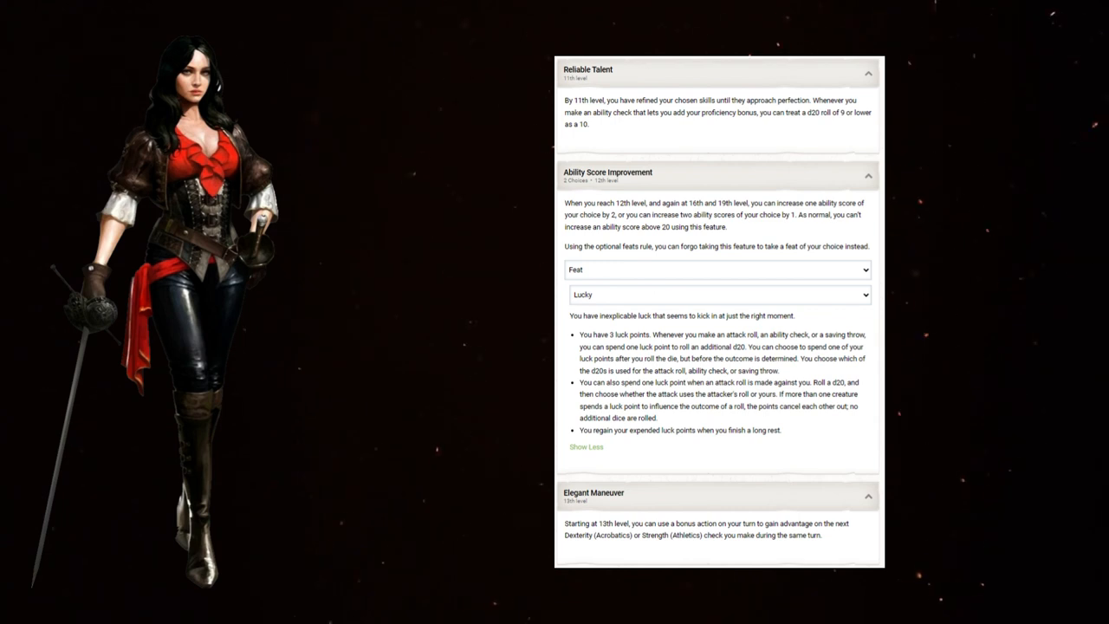
scroll("down", 3)
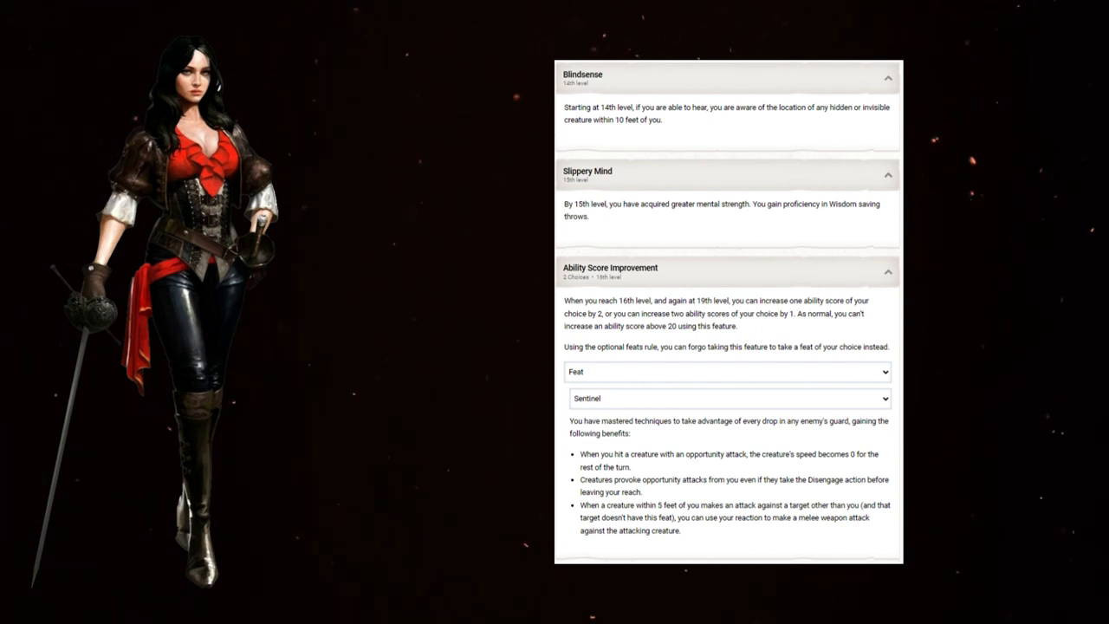
scroll("down", 3)
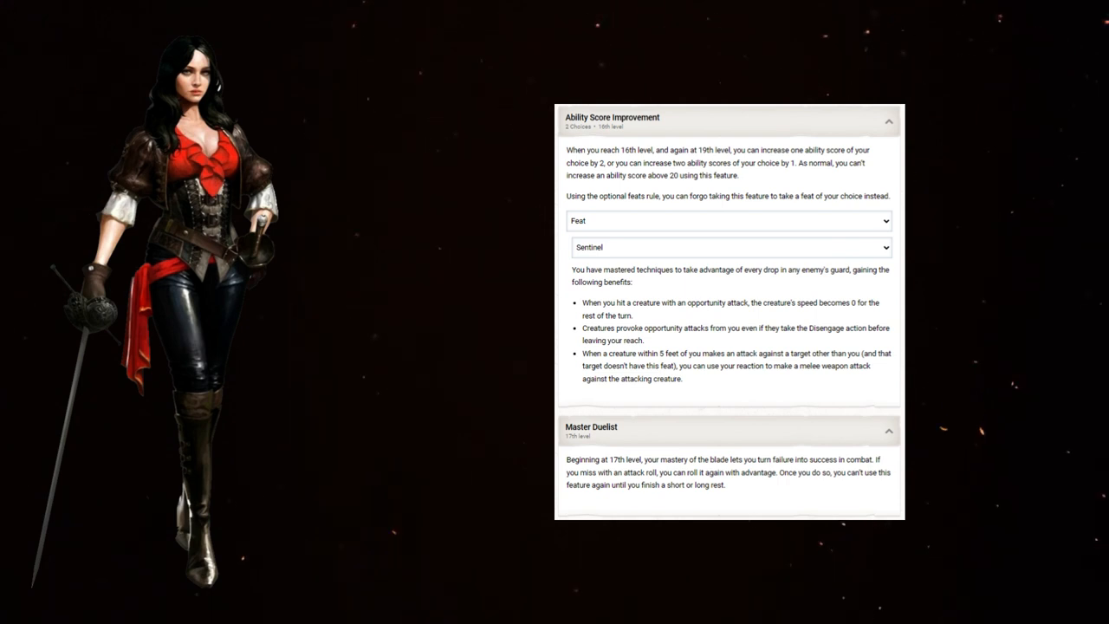